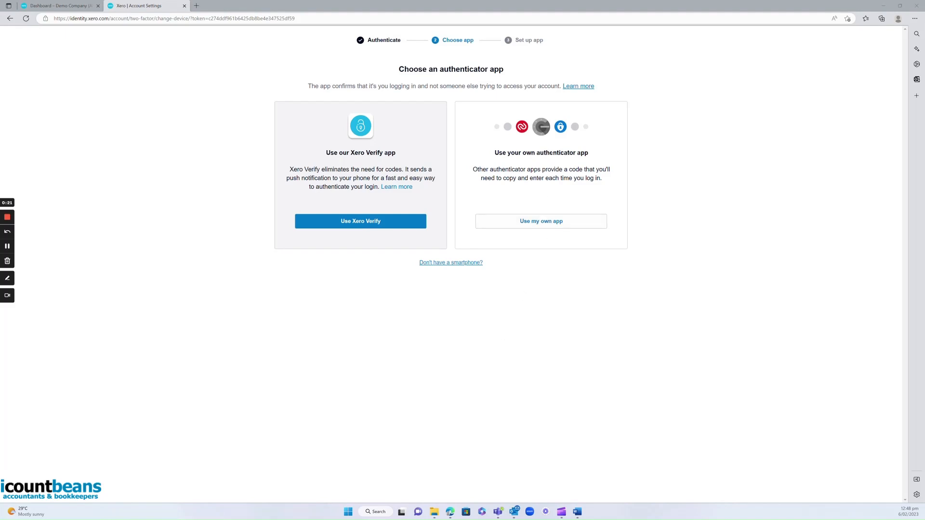
mouse_move(673, 131)
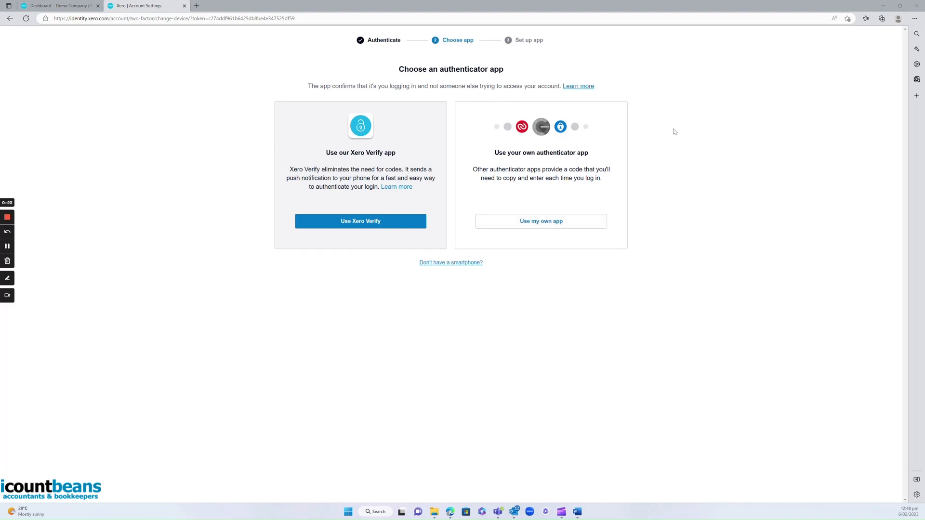
mouse_move(484, 298)
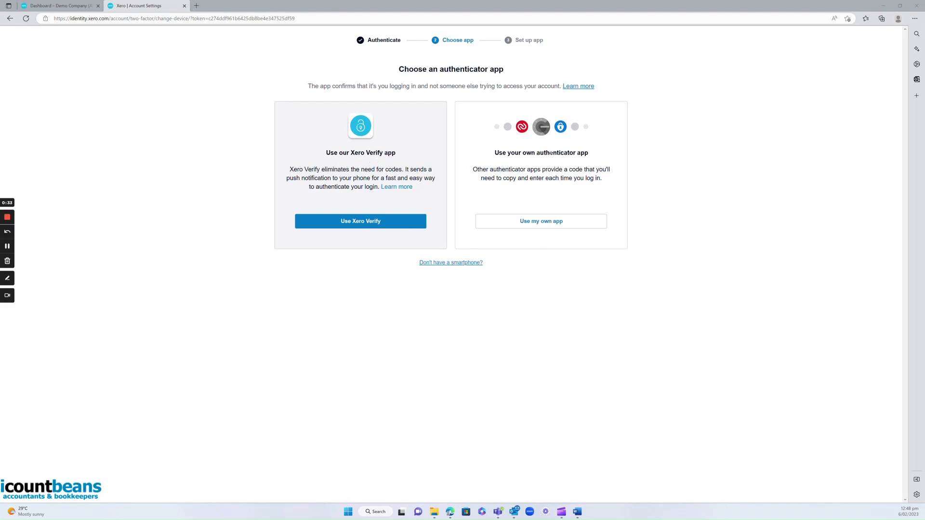
mouse_move(580, 159)
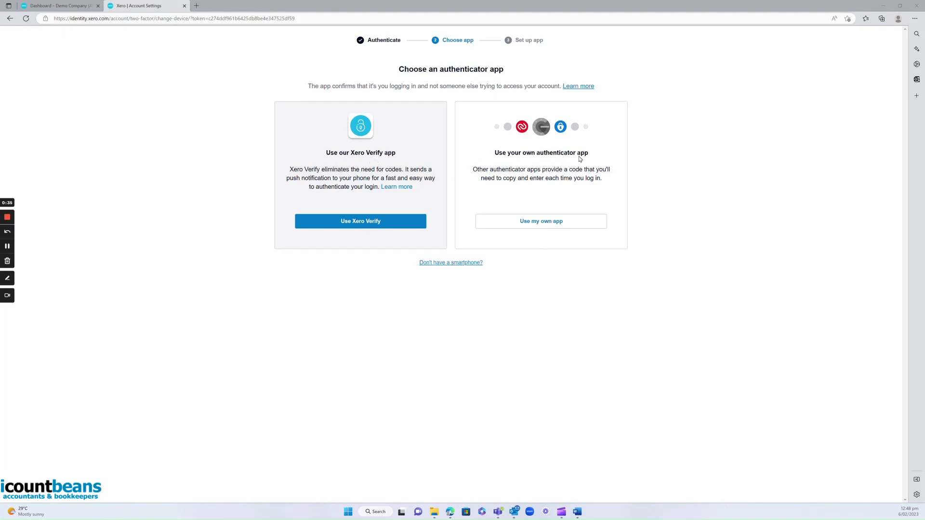
mouse_move(555, 162)
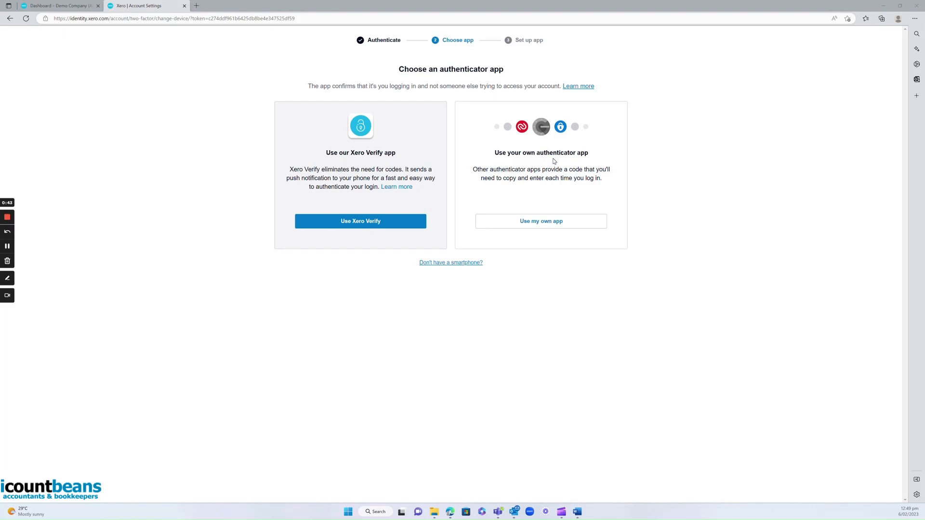
mouse_move(543, 139)
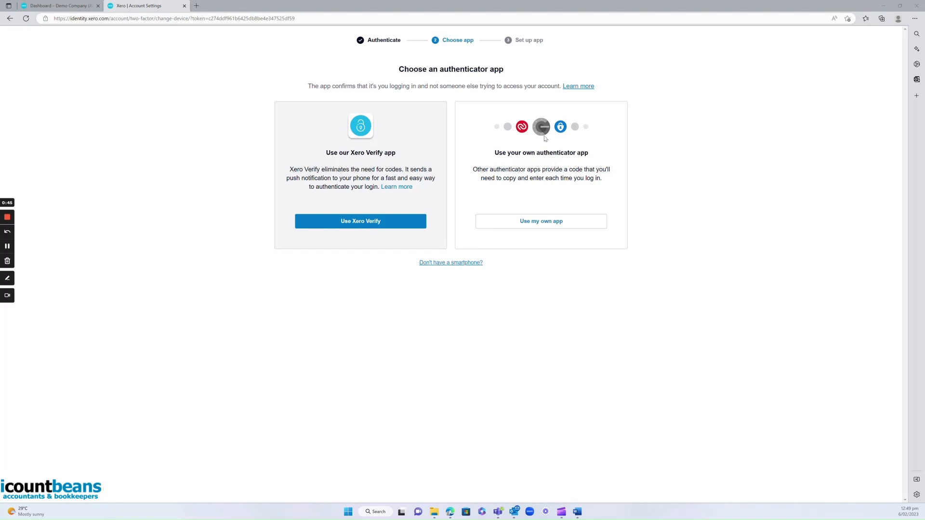
mouse_move(541, 227)
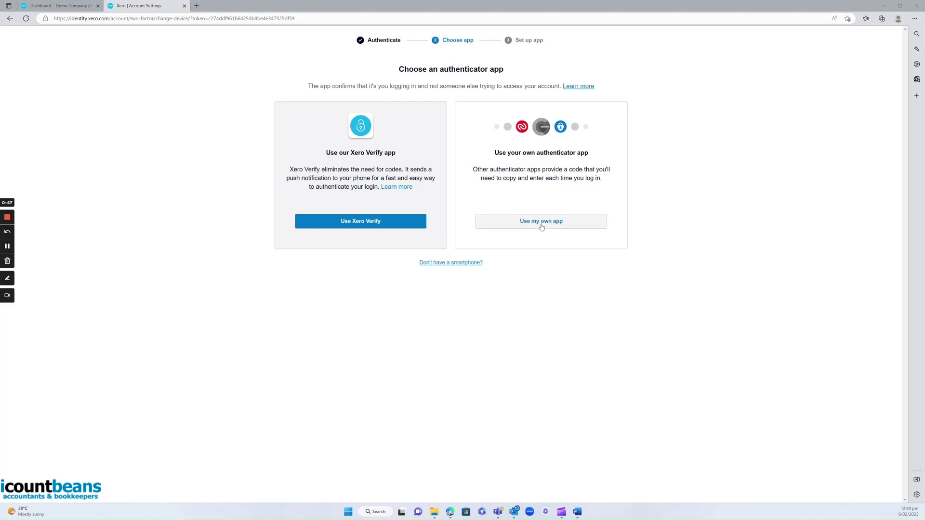
Choose 'Use my own app' to show the authenticator QR code step.
click(541, 221)
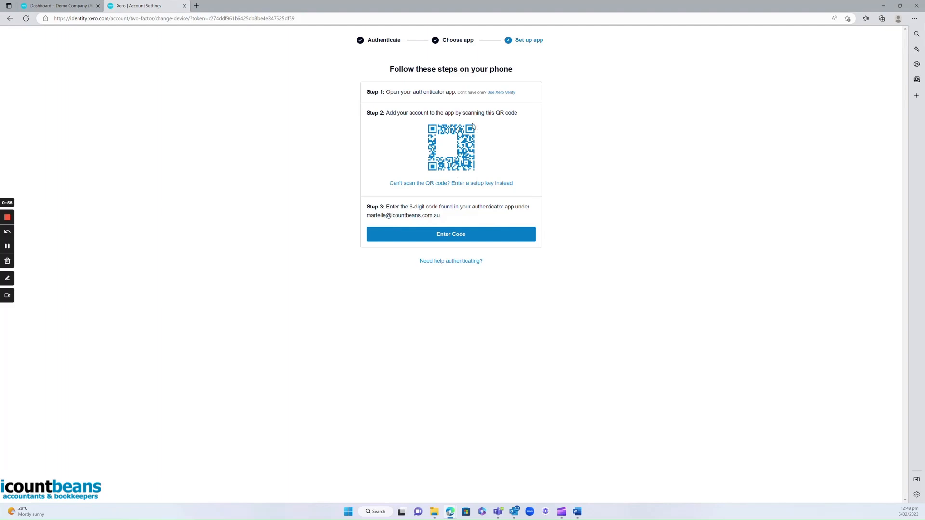
mouse_move(527, 134)
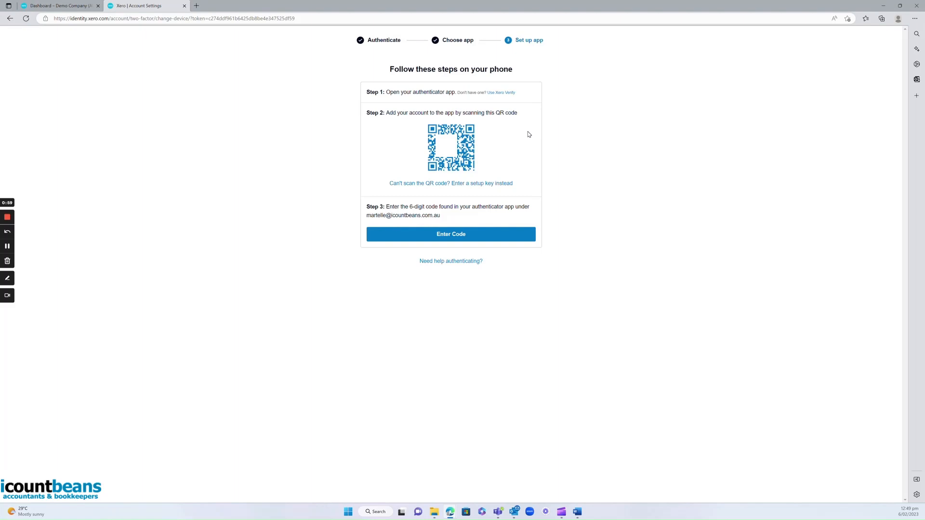
mouse_move(8, 217)
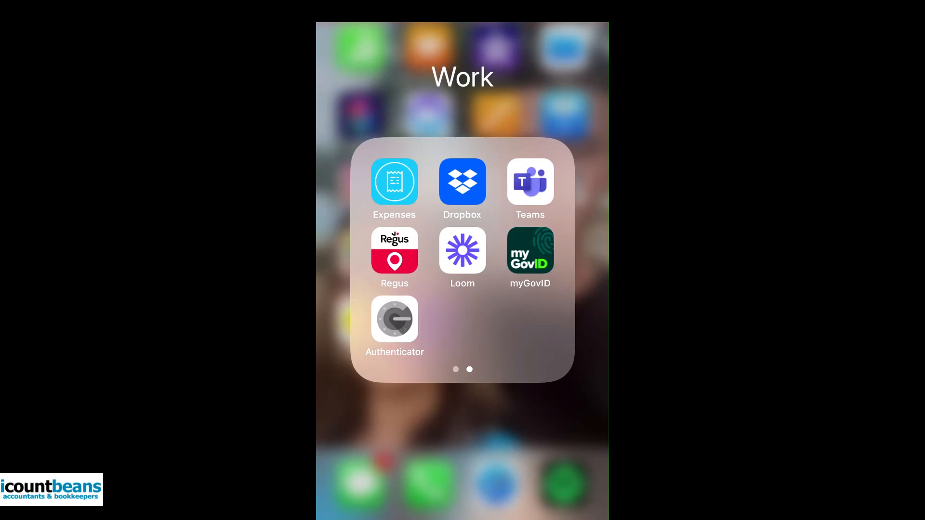
Launch the Authenticator app from the iPhone's Work folder to scan the QR code.
click(394, 320)
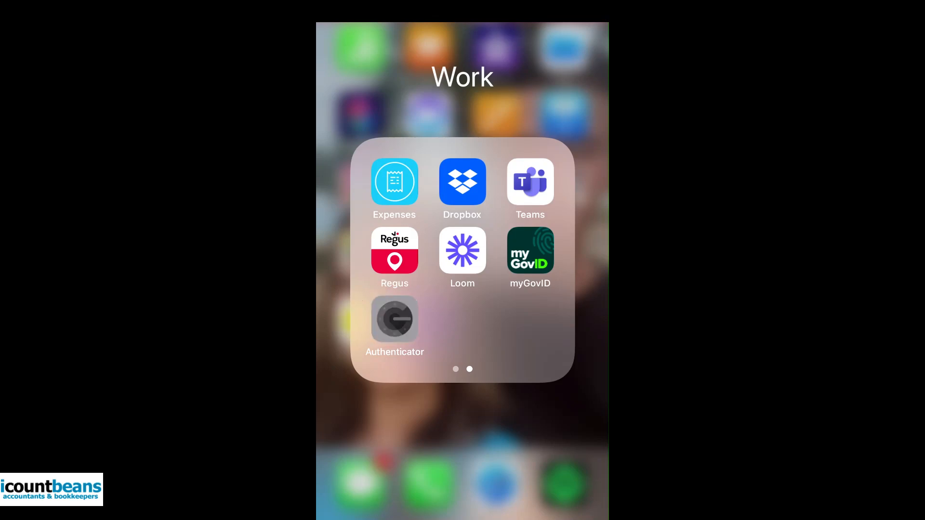
click(395, 319)
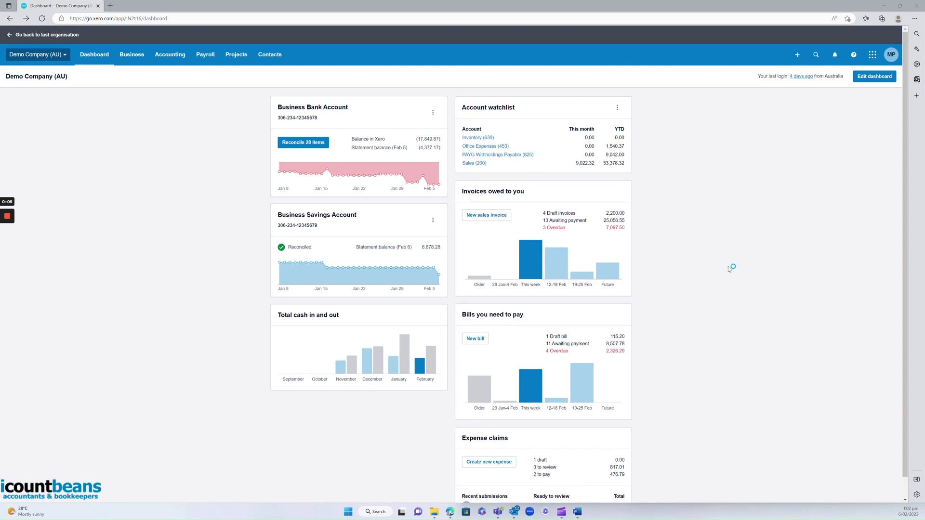
mouse_move(800, 107)
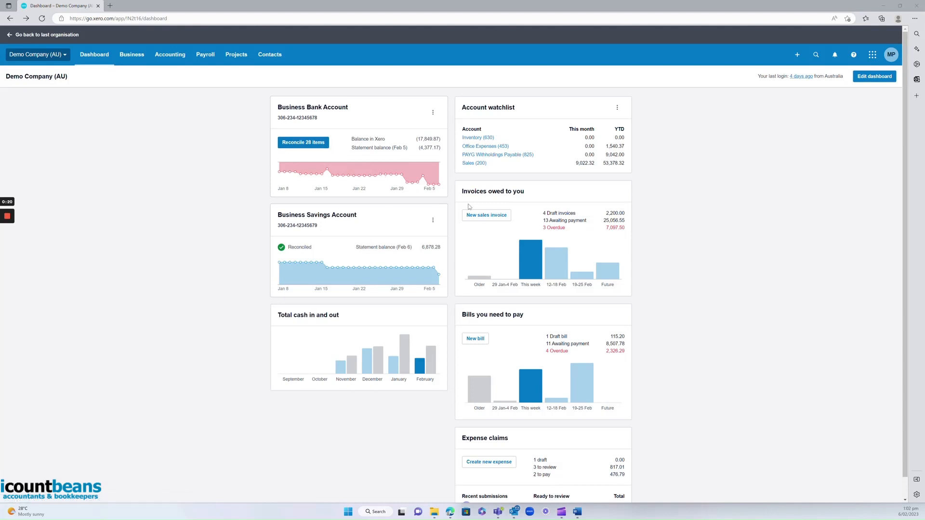
mouse_move(518, 202)
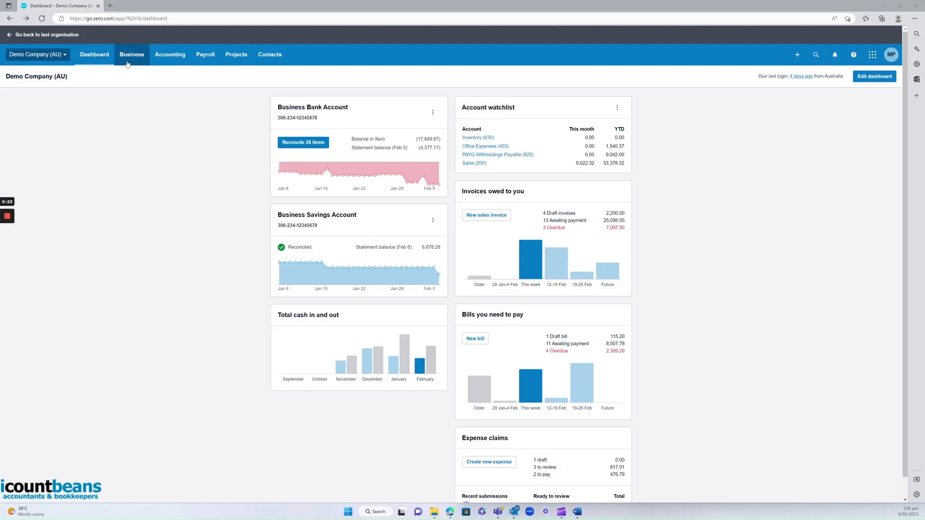
Open the Business menu listing invoices, quotes, bills, purchase orders and expense claims.
click(131, 54)
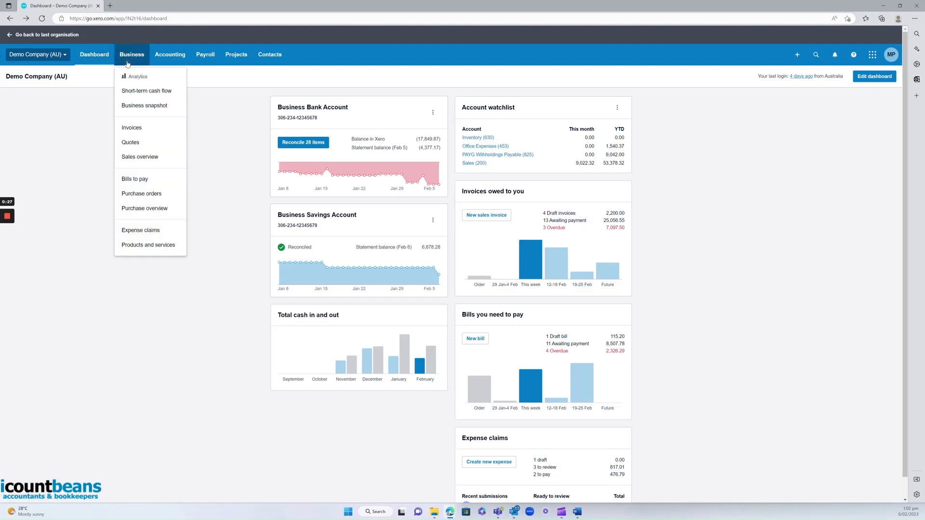
mouse_move(151, 92)
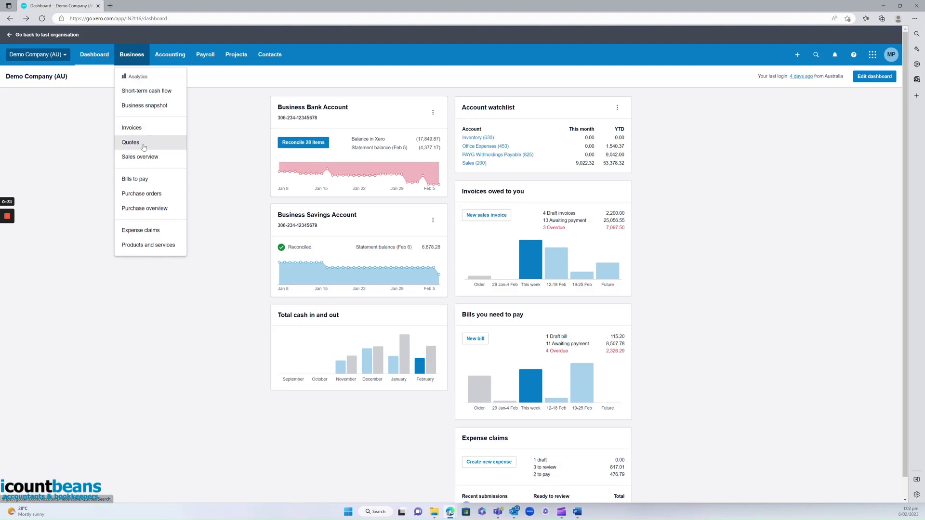
mouse_move(155, 196)
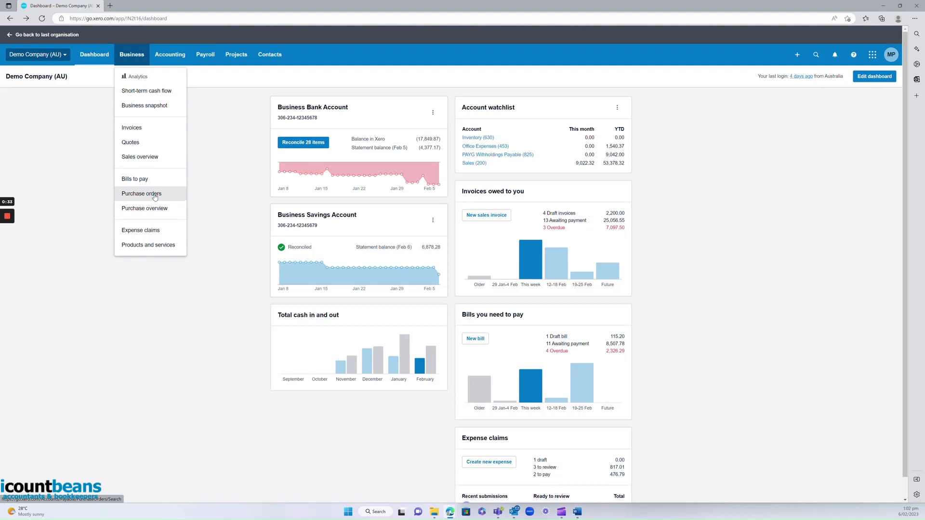
mouse_move(150, 238)
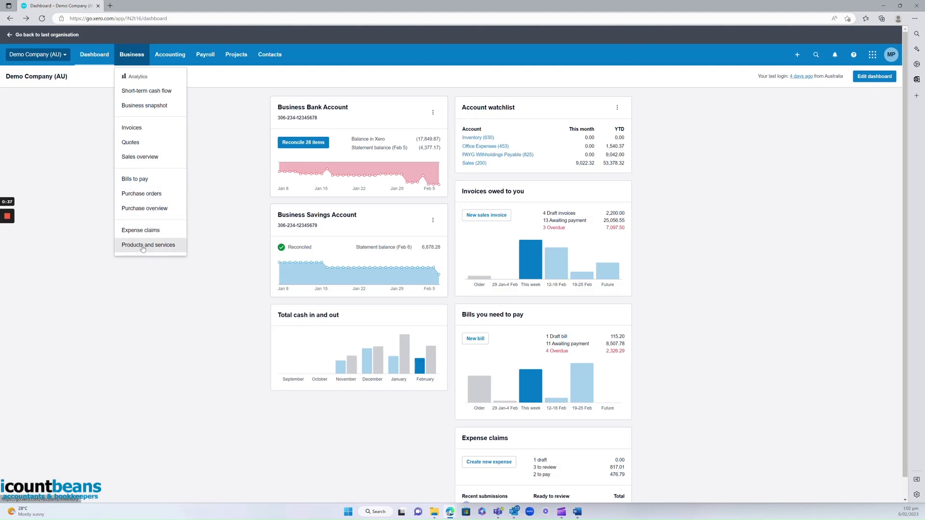
mouse_move(156, 256)
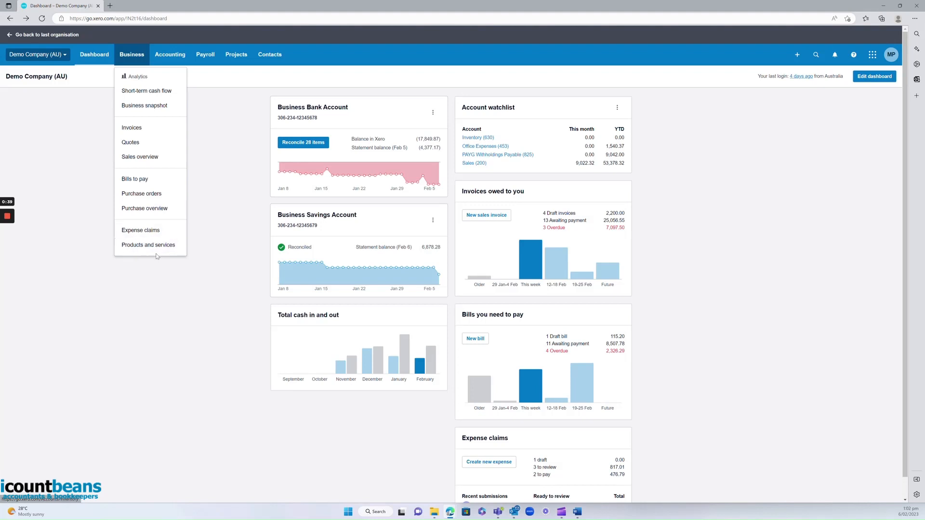
mouse_move(151, 249)
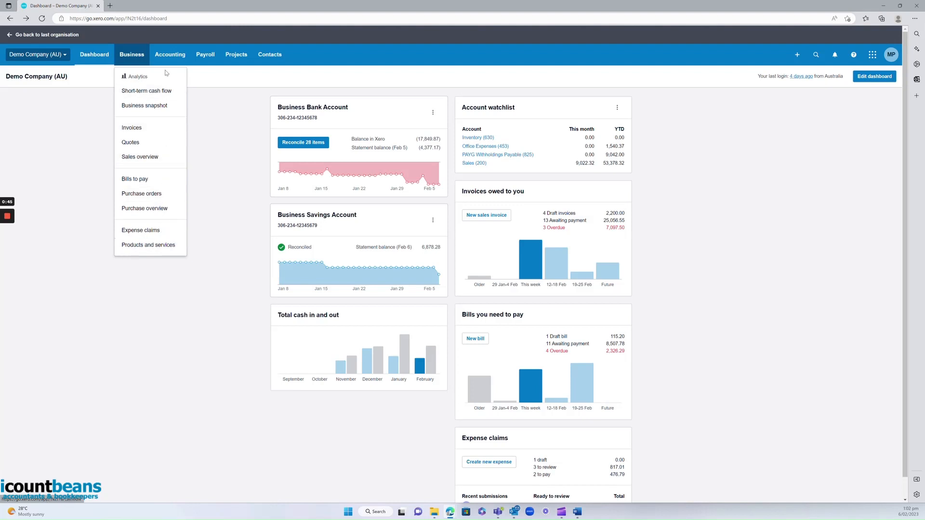
click(169, 54)
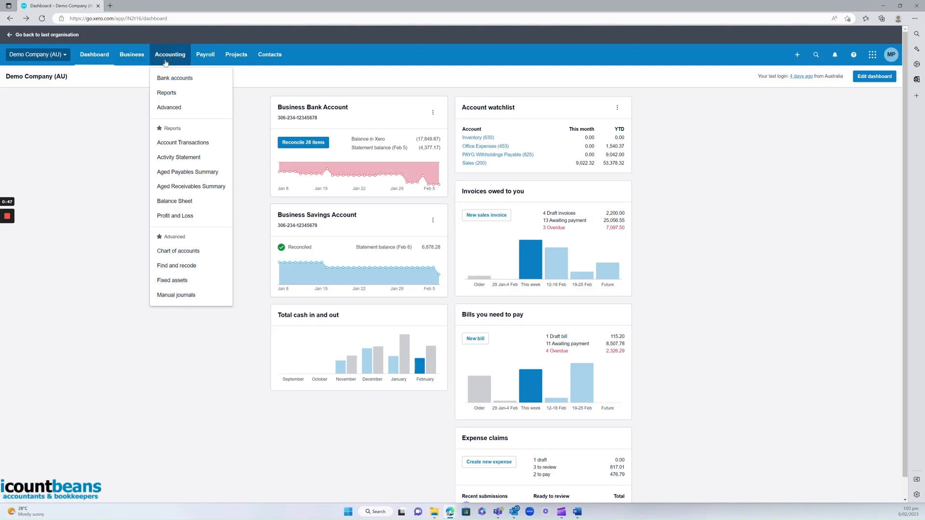
mouse_move(180, 82)
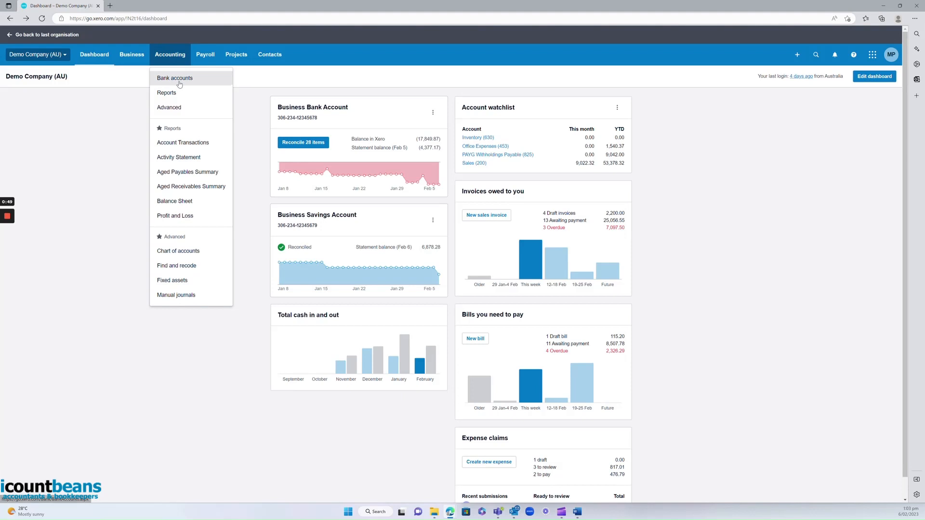
mouse_move(200, 90)
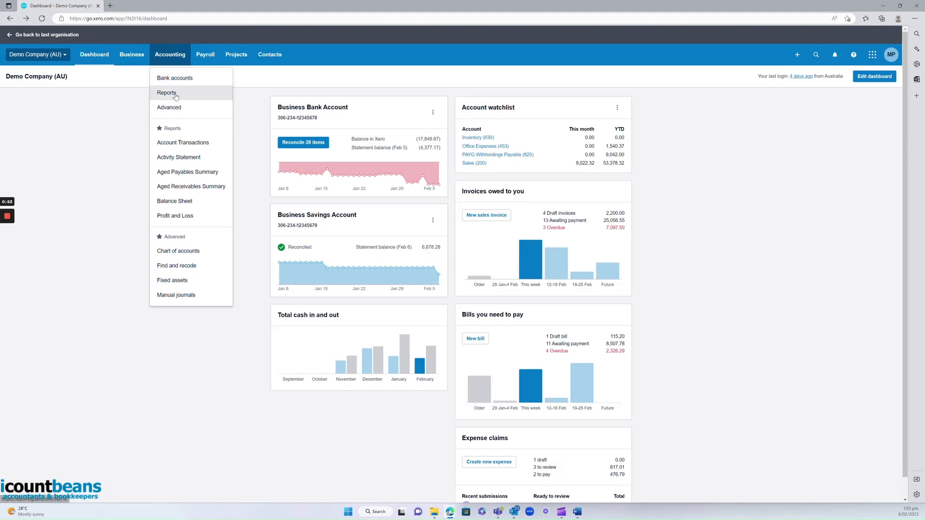
click(206, 54)
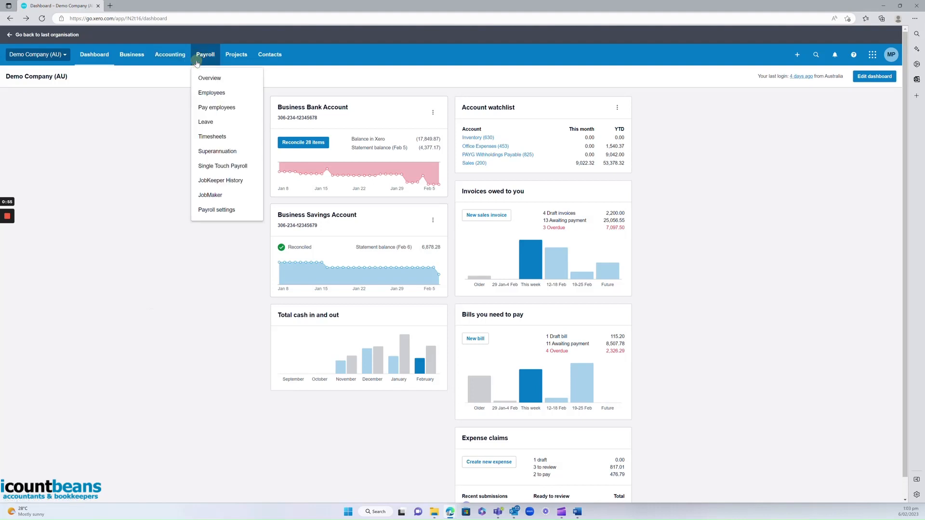
mouse_move(224, 98)
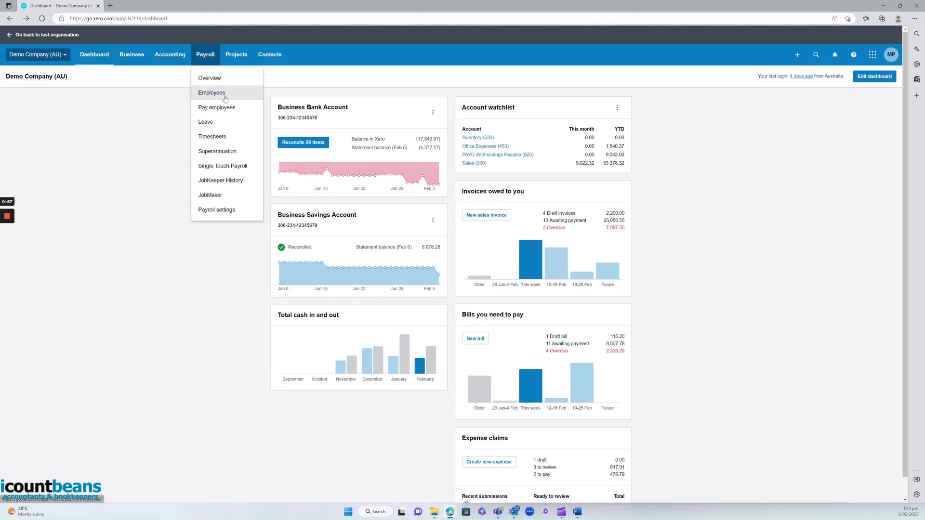
mouse_move(231, 123)
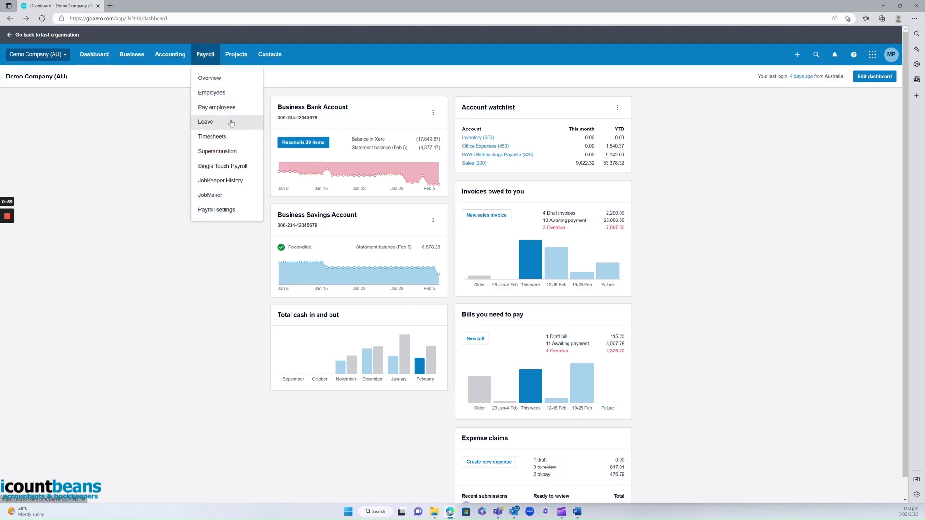
mouse_move(224, 139)
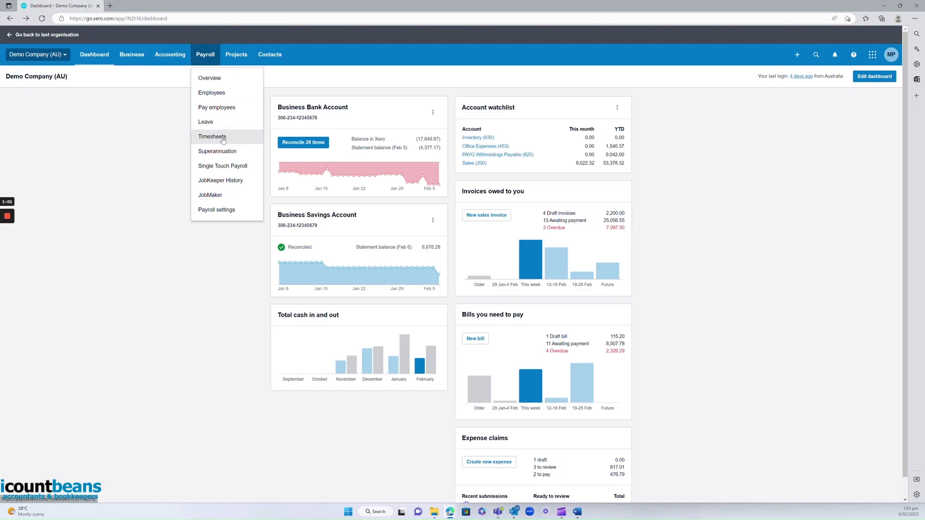
mouse_move(213, 154)
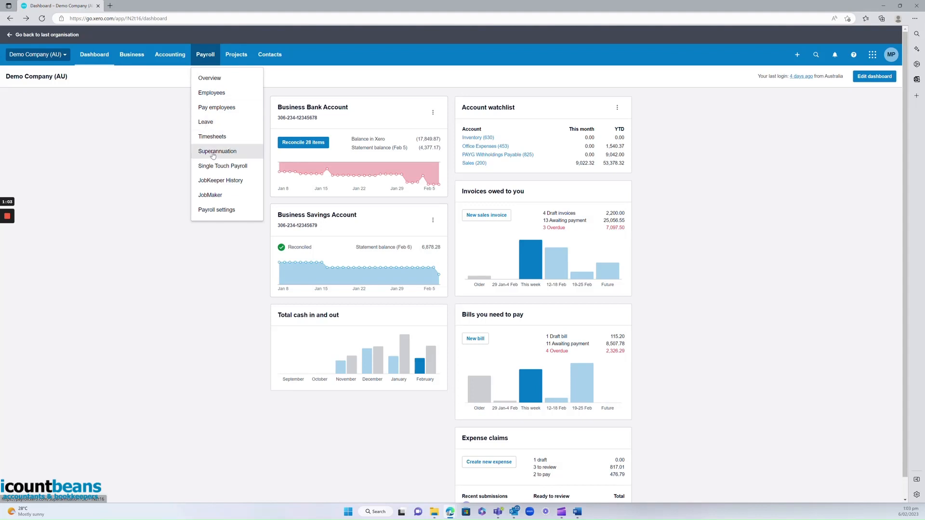
mouse_move(236, 59)
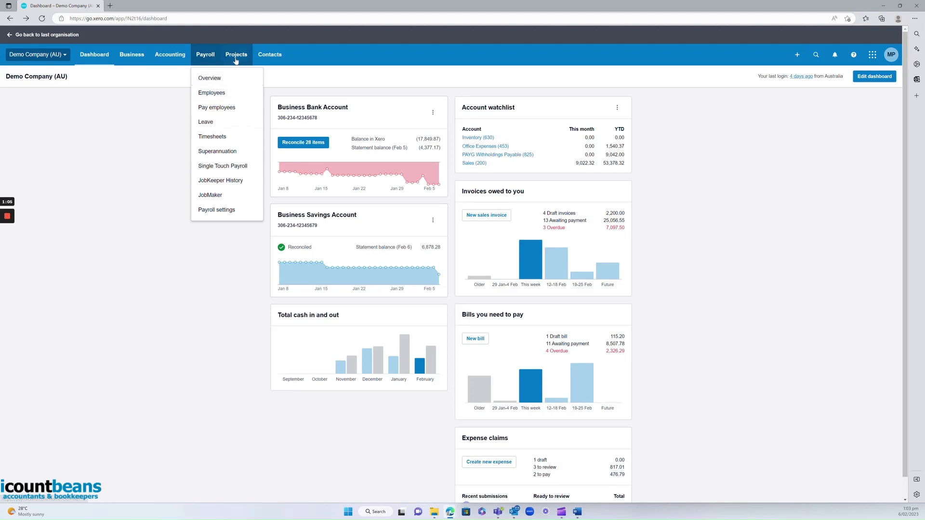
click(236, 54)
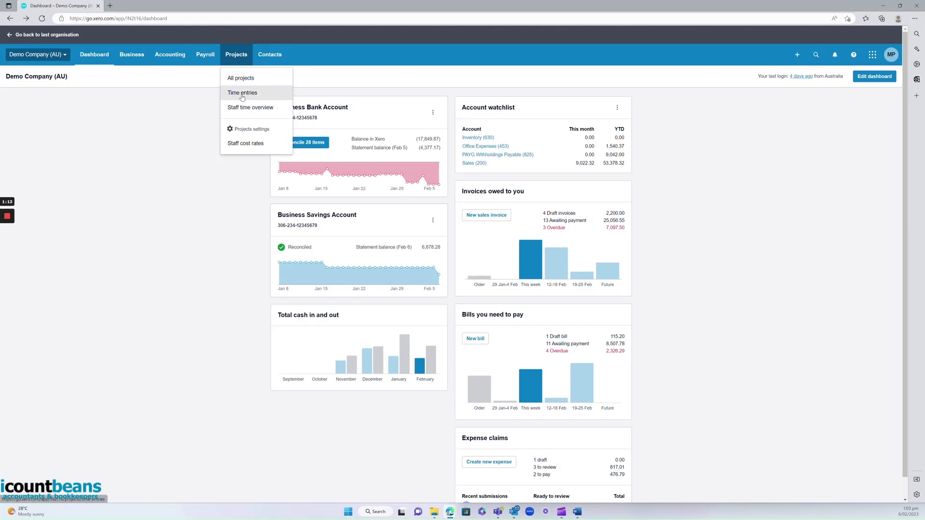
mouse_move(240, 92)
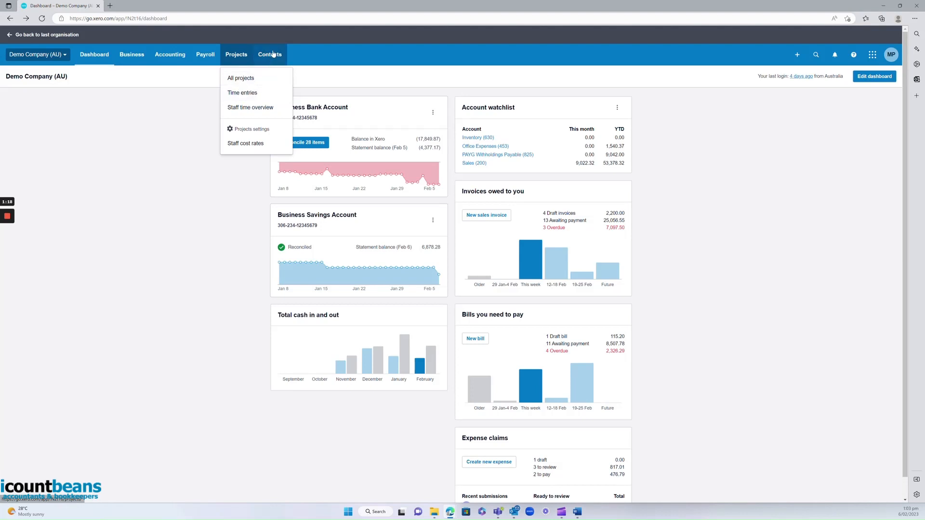
click(269, 55)
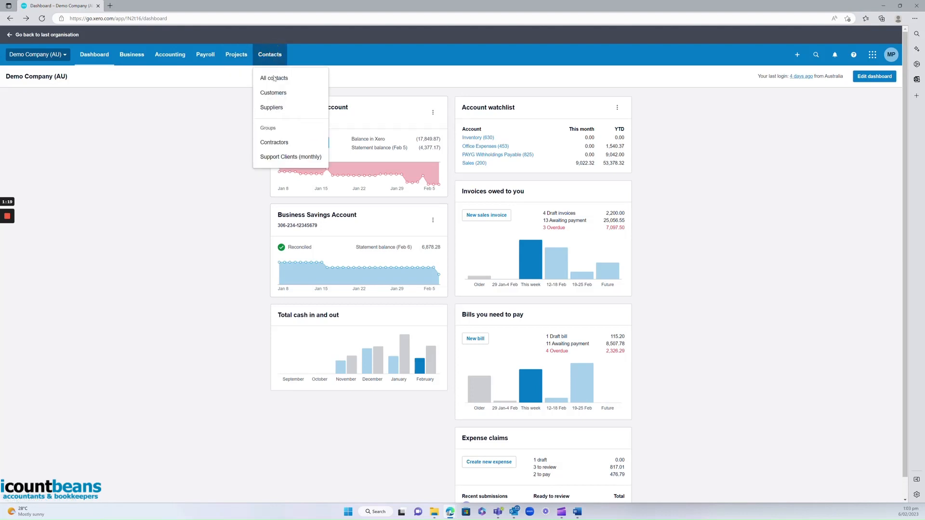
mouse_move(288, 103)
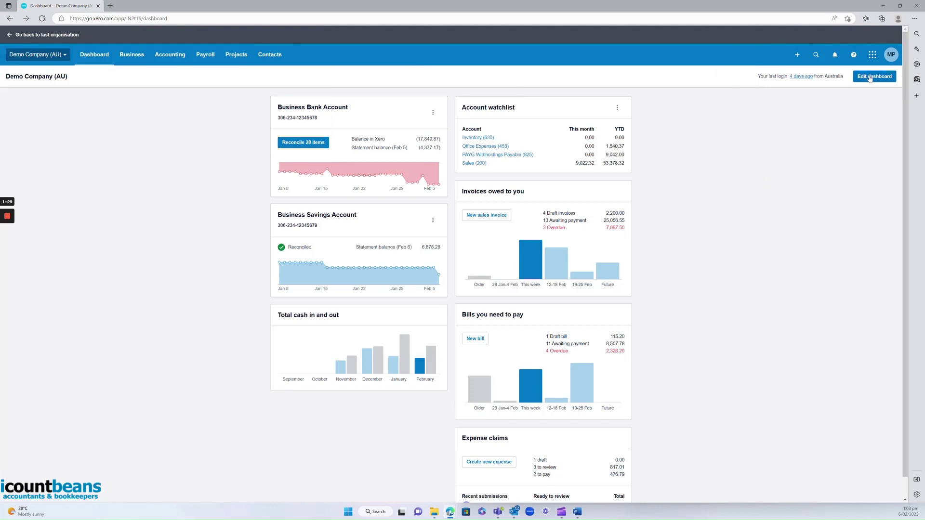
Enter dashboard edit mode, hiding then re-showing the Account watchlist panel.
click(874, 76)
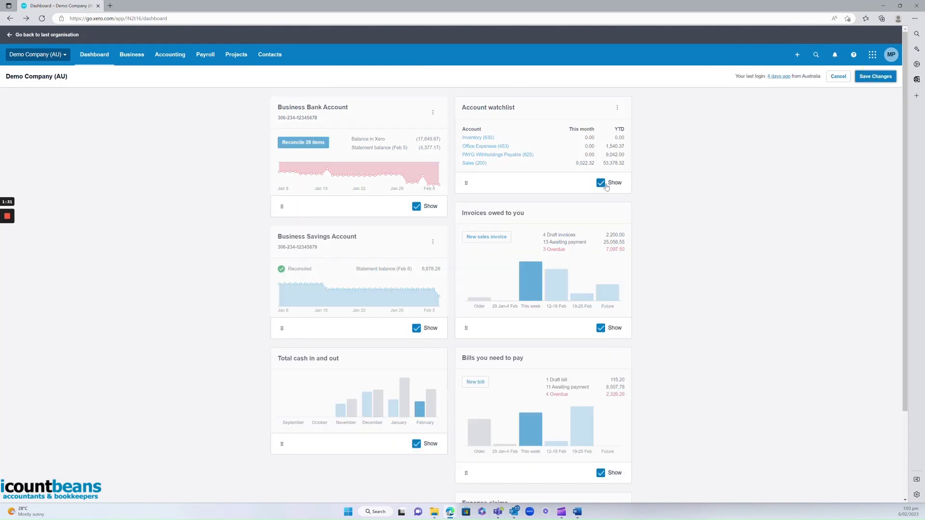
click(601, 182)
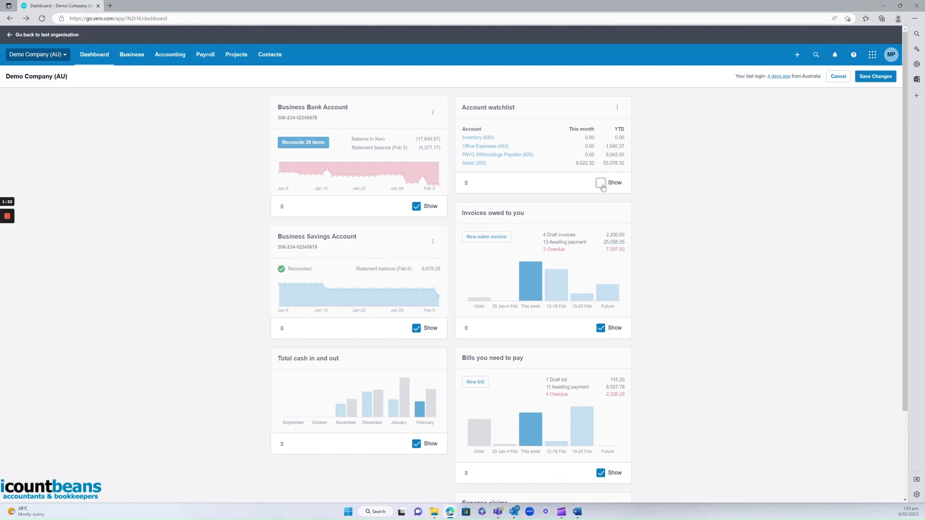
click(601, 183)
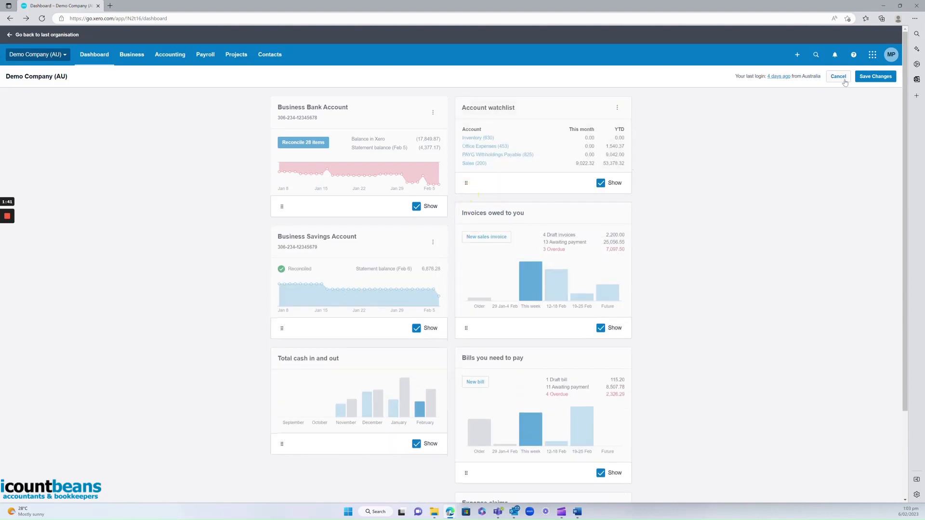
Cancel dashboard editing, then view and close the + Create new menu.
click(838, 76)
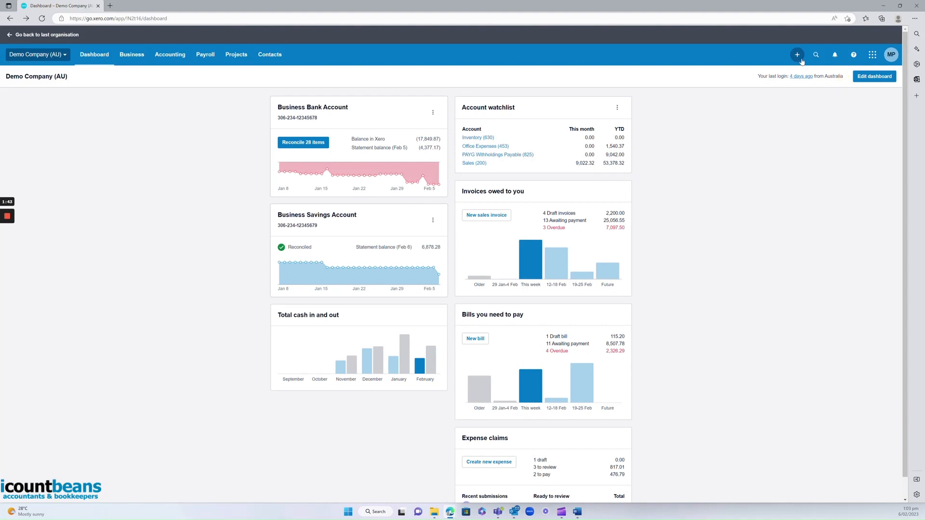
click(797, 54)
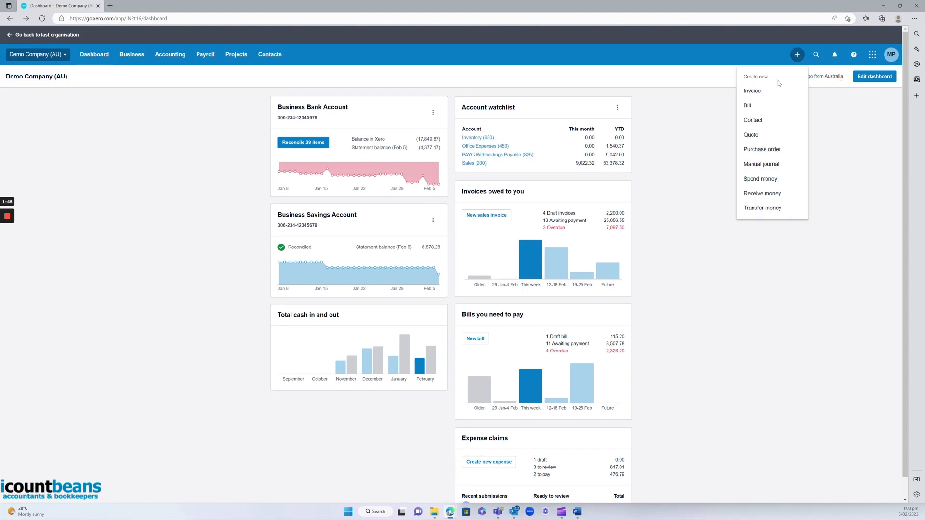
mouse_move(757, 123)
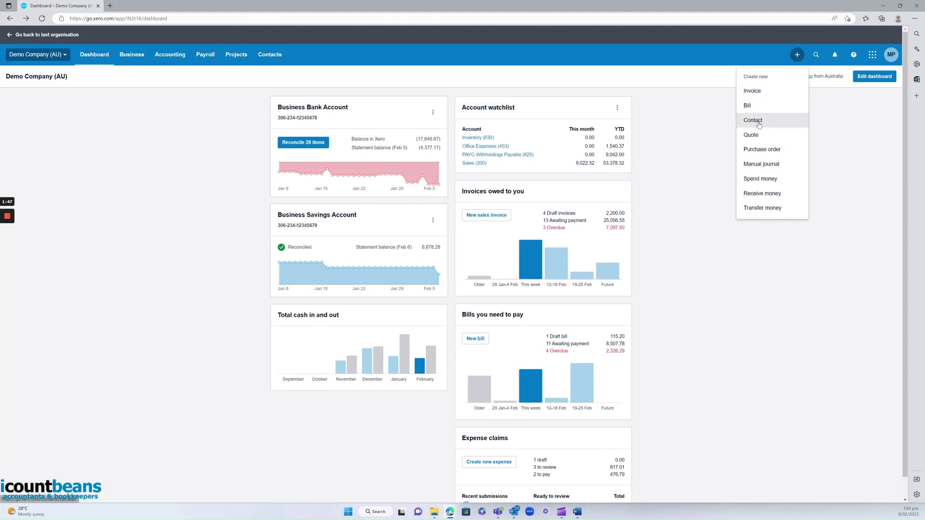
mouse_move(758, 137)
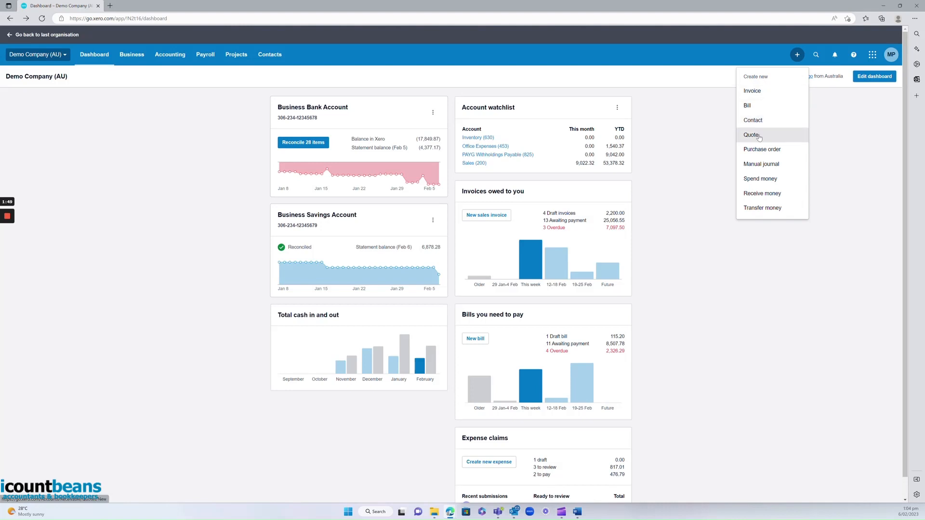
click(816, 54)
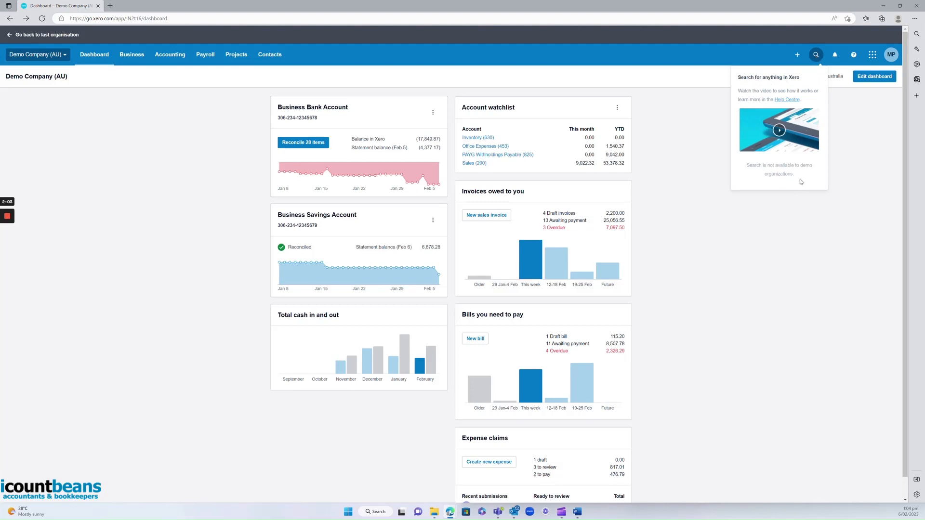
mouse_move(816, 55)
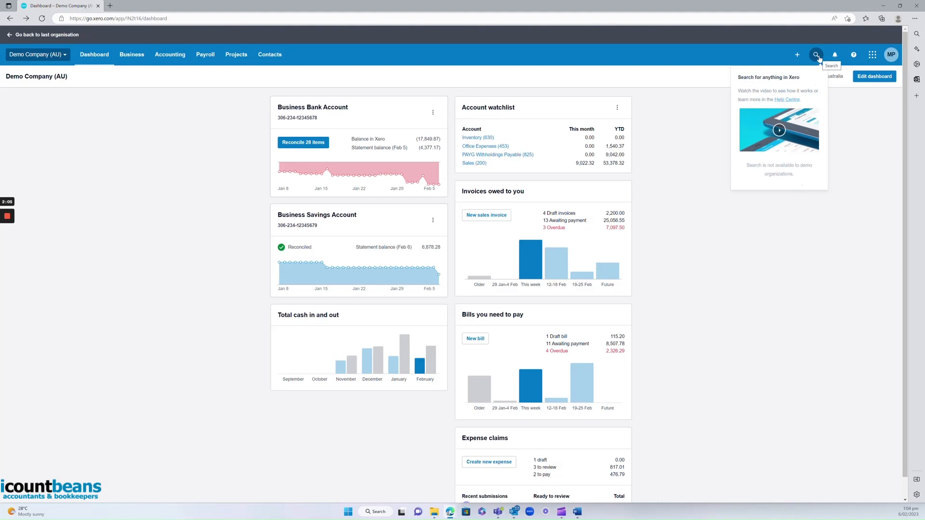
mouse_move(835, 55)
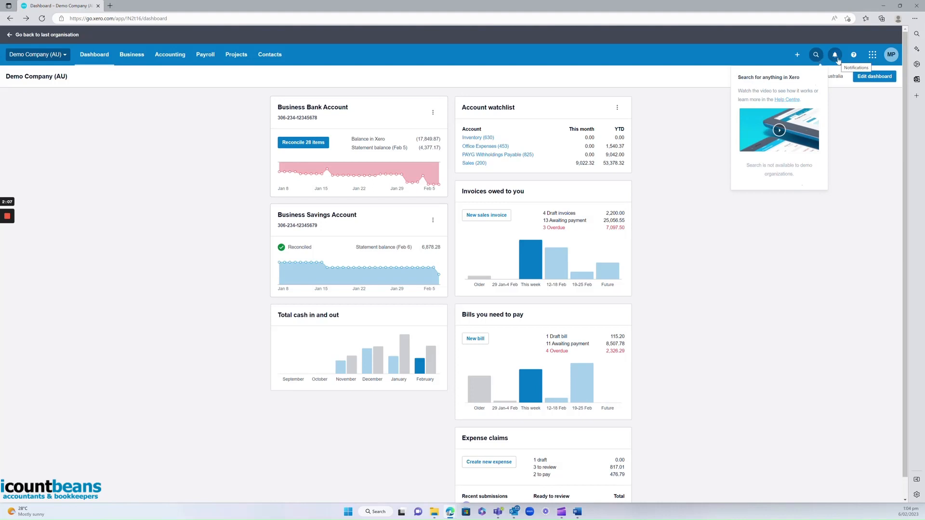
View the notifications panel, then the Help panel of recommended support articles.
click(835, 54)
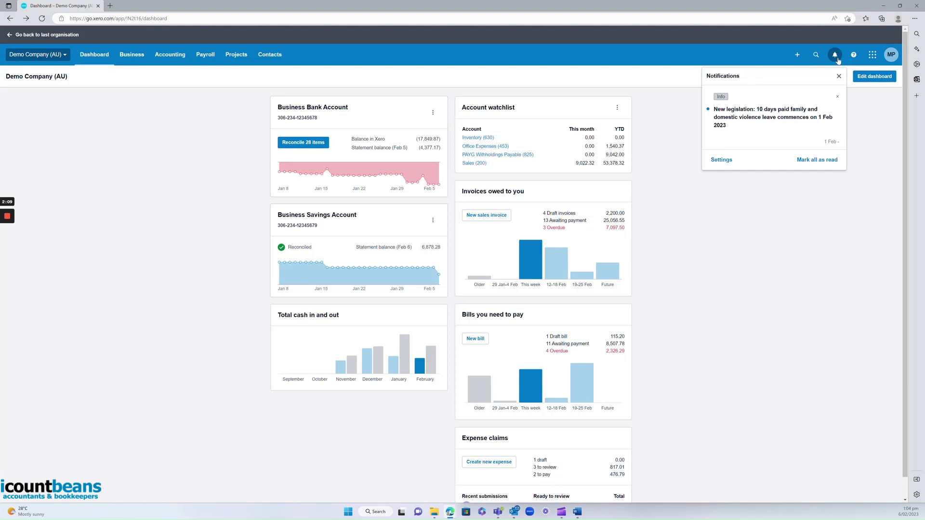
click(853, 54)
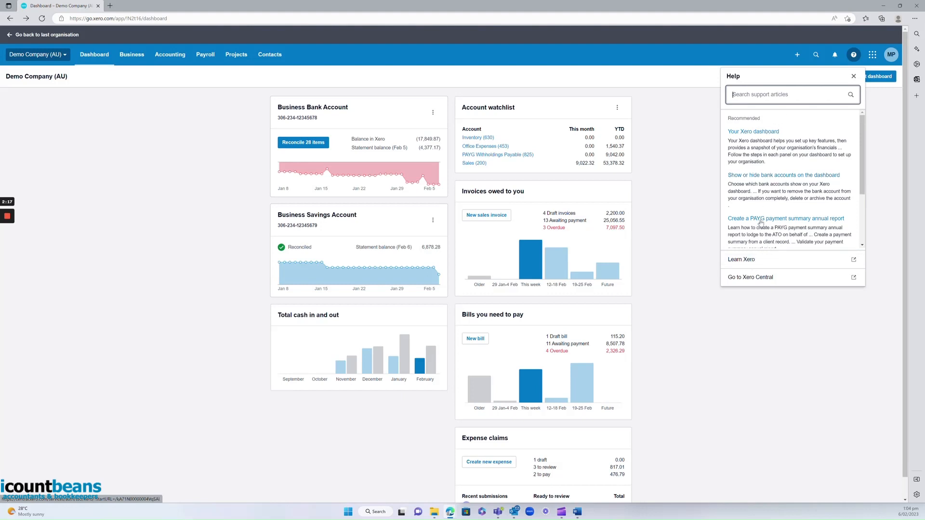
mouse_move(758, 213)
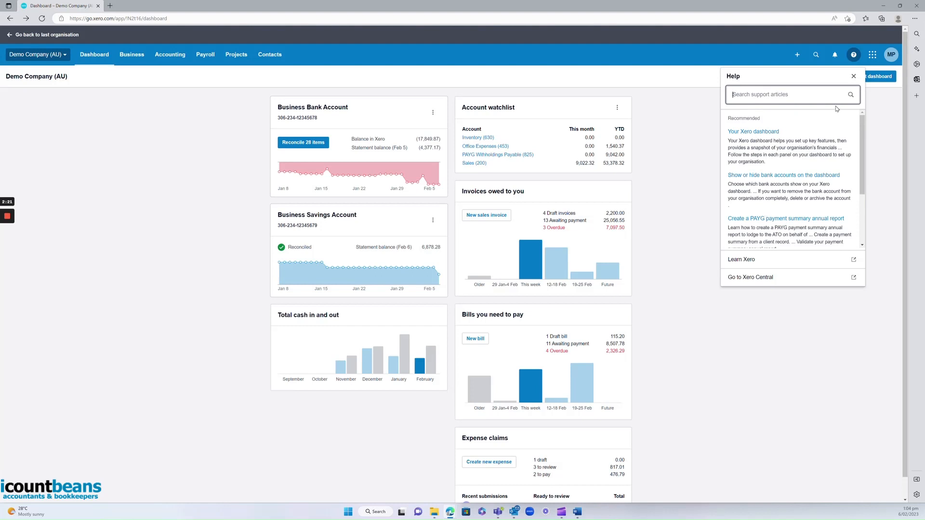
mouse_move(872, 54)
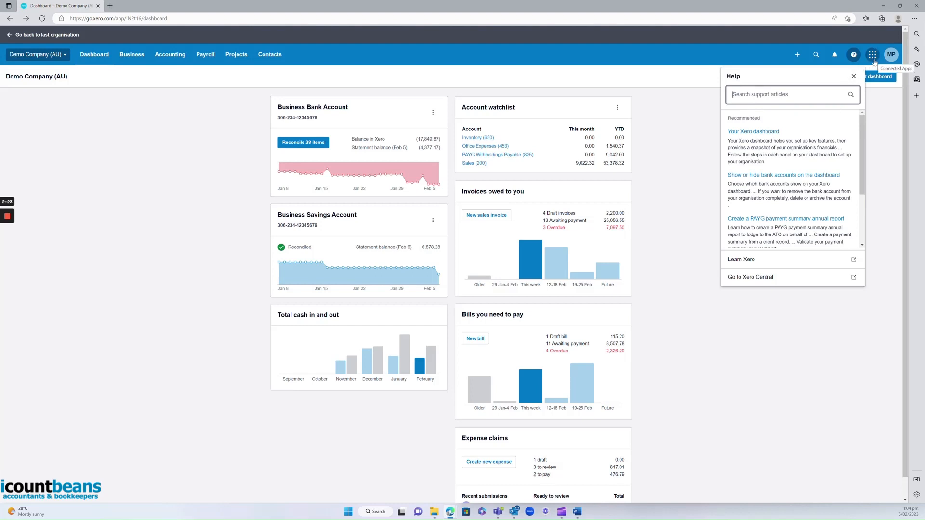
View recommended connected apps, then open the profile menu with edit profile and log out.
click(870, 54)
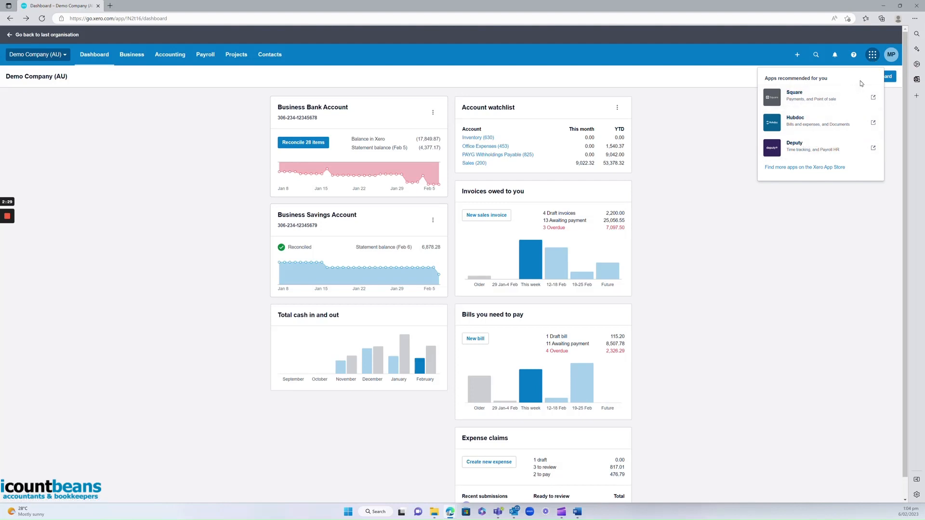
mouse_move(891, 54)
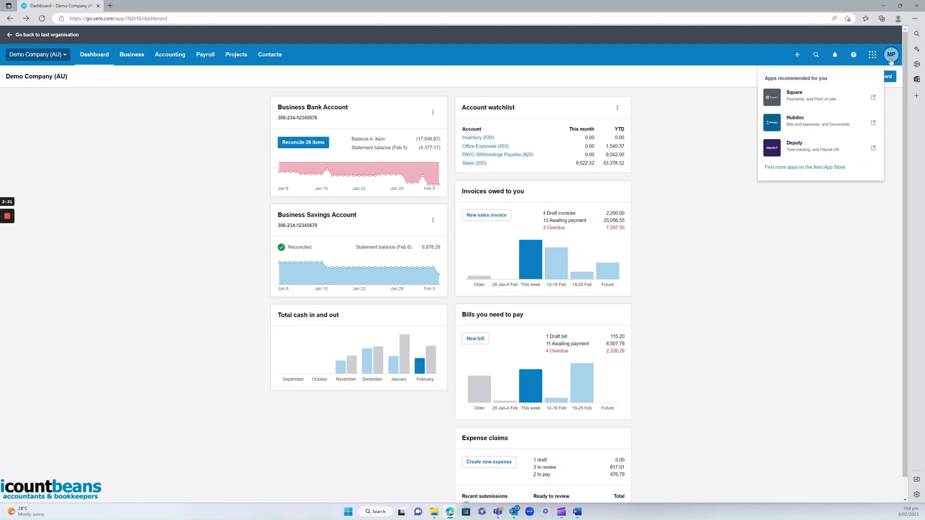
click(893, 54)
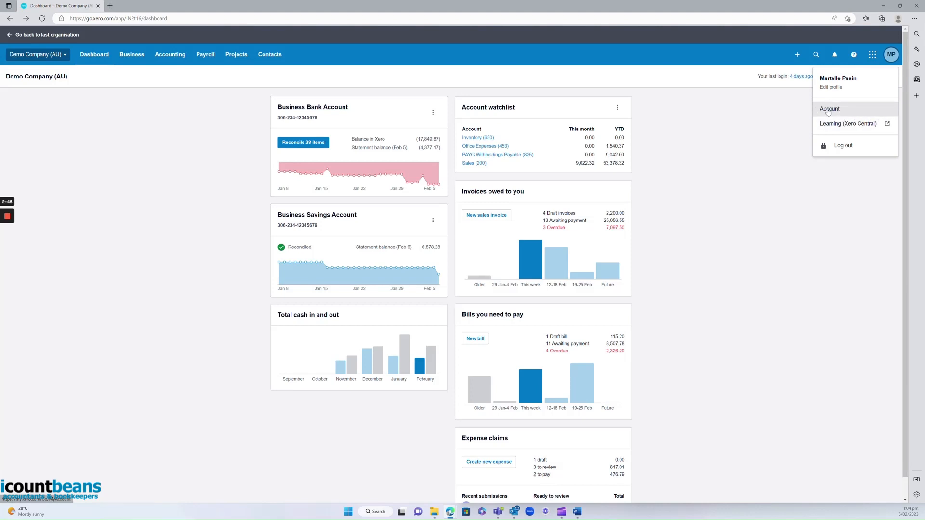
mouse_move(845, 113)
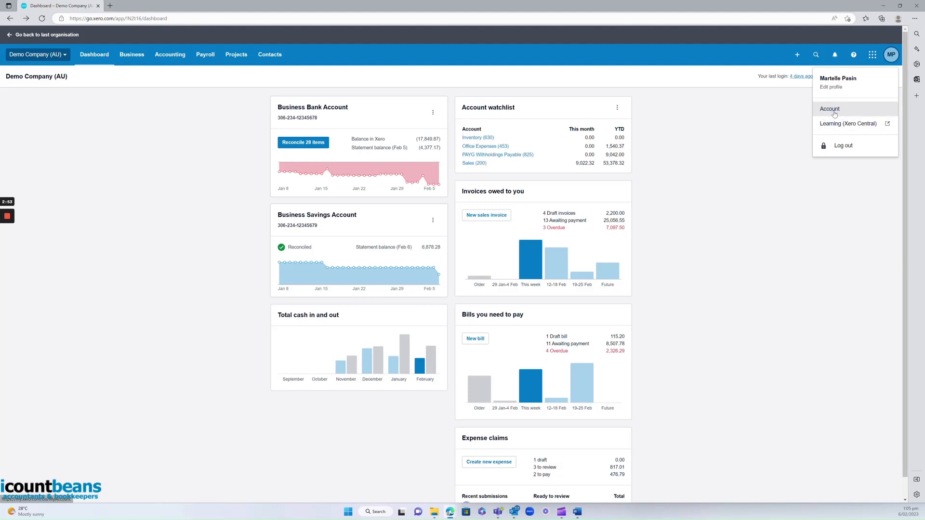
mouse_move(760, 211)
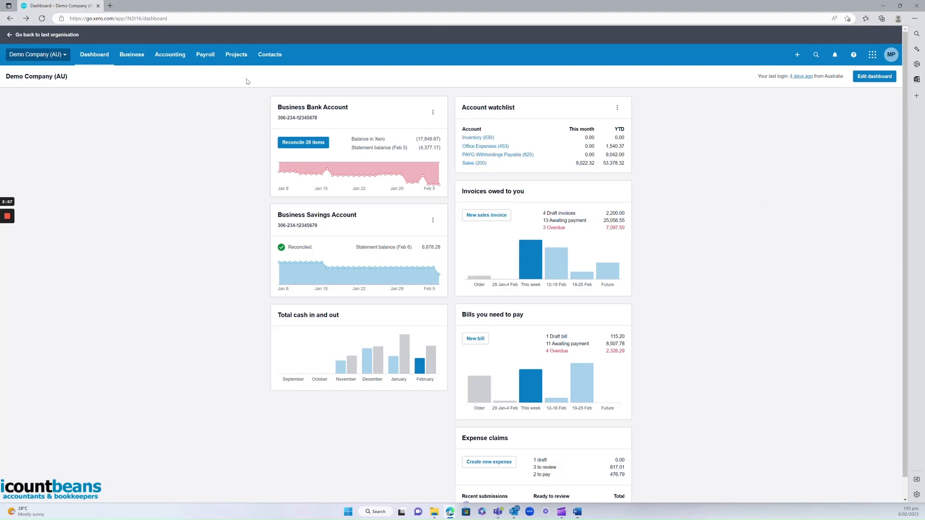
mouse_move(379, 351)
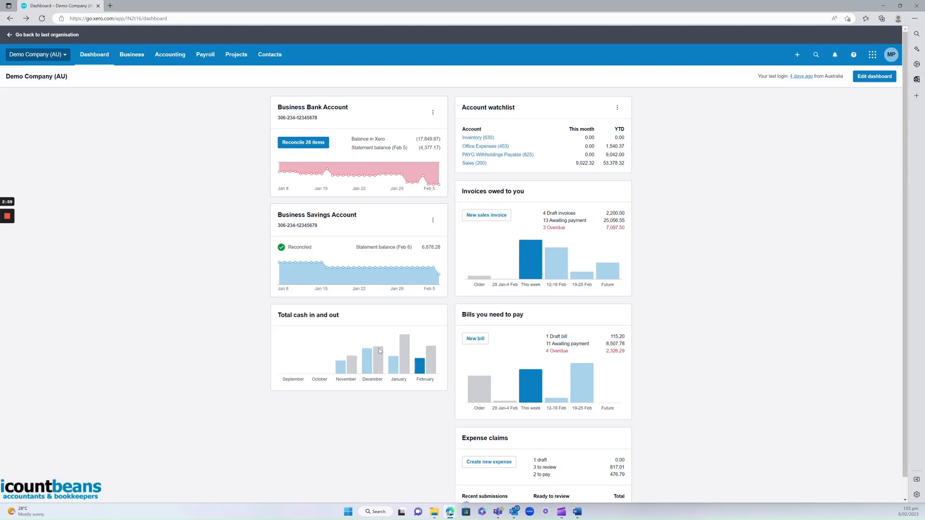
mouse_move(666, 160)
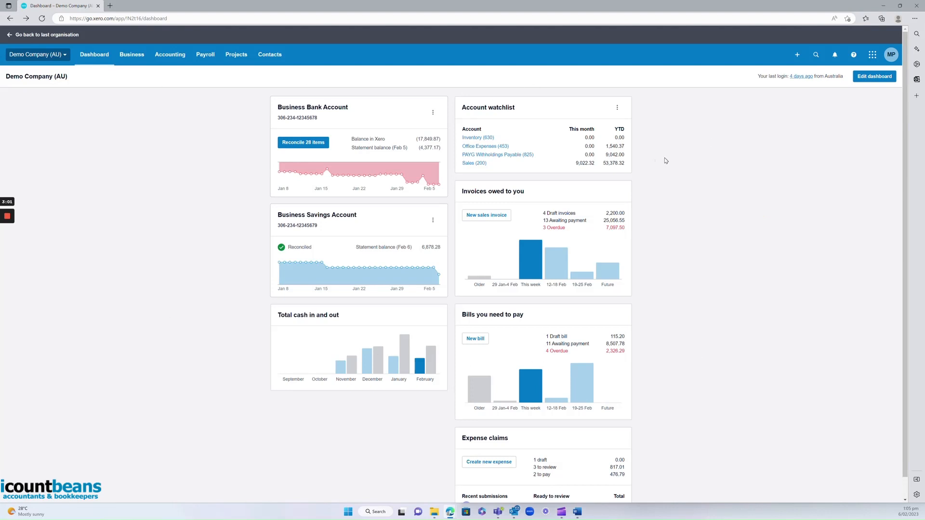